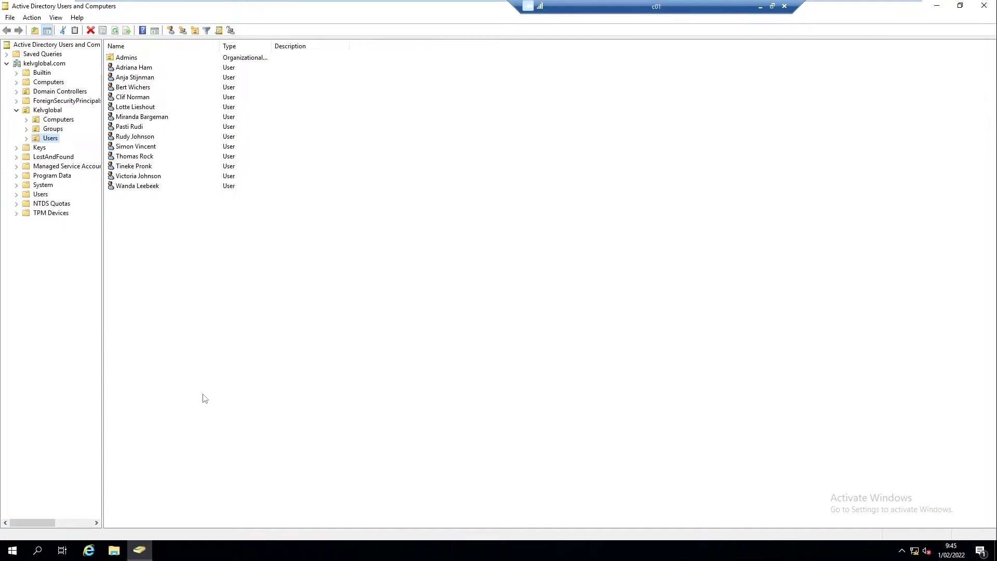
pyautogui.moveTo(75, 127)
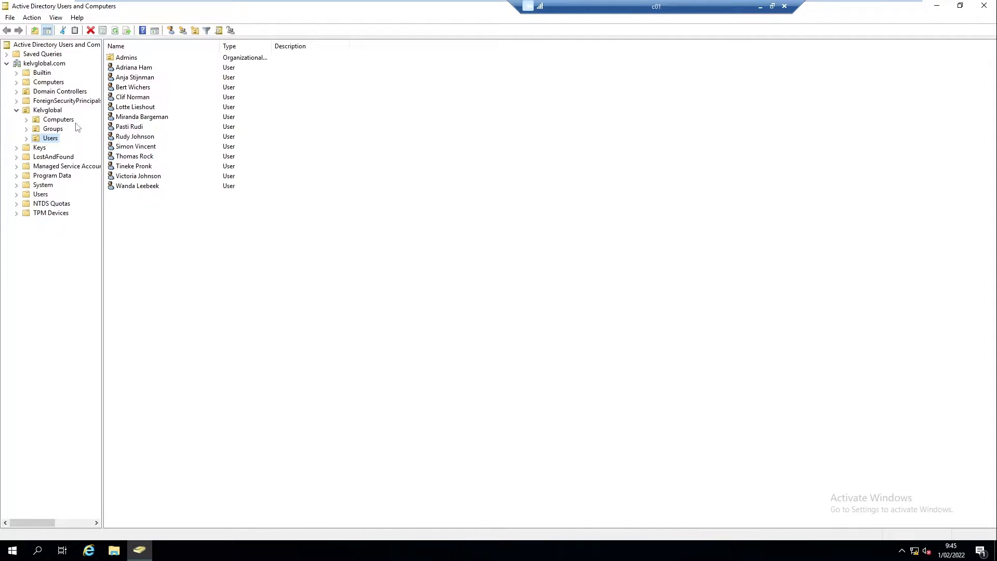
# Delete computer W11-2 from the Kelvglobal > Computers > Laptops OU.
pyautogui.click(58, 120)
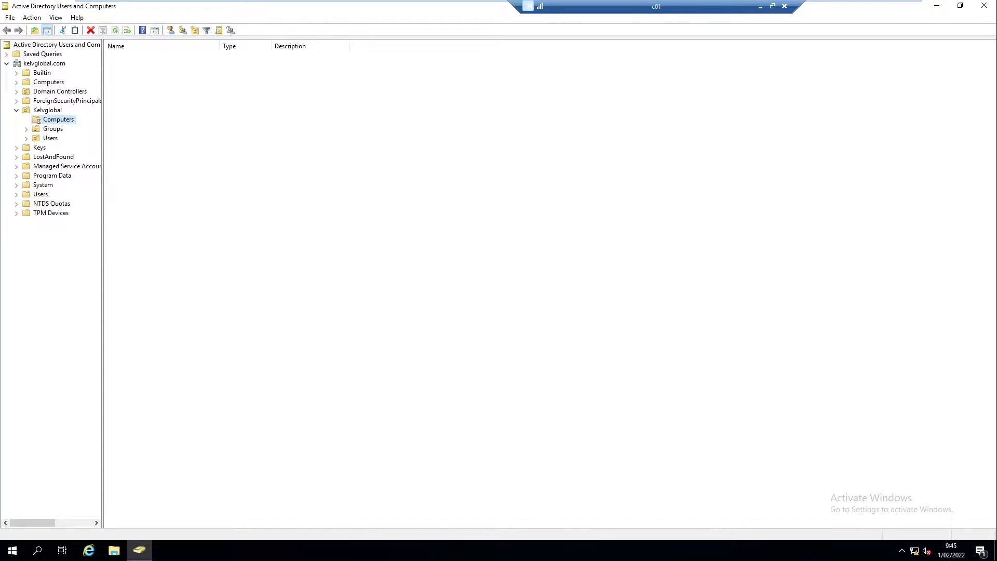
pyautogui.click(58, 119)
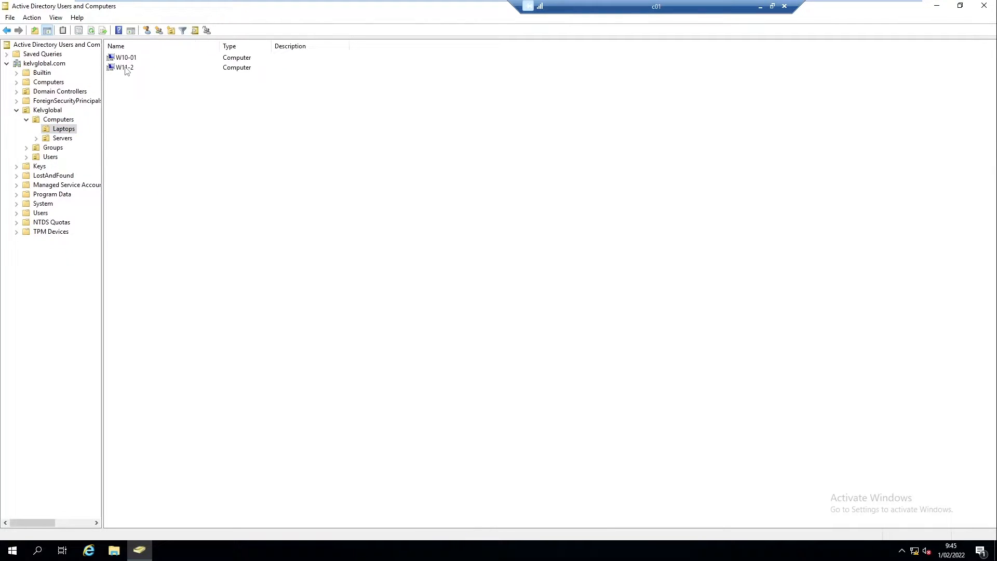
pyautogui.rightClick(124, 67)
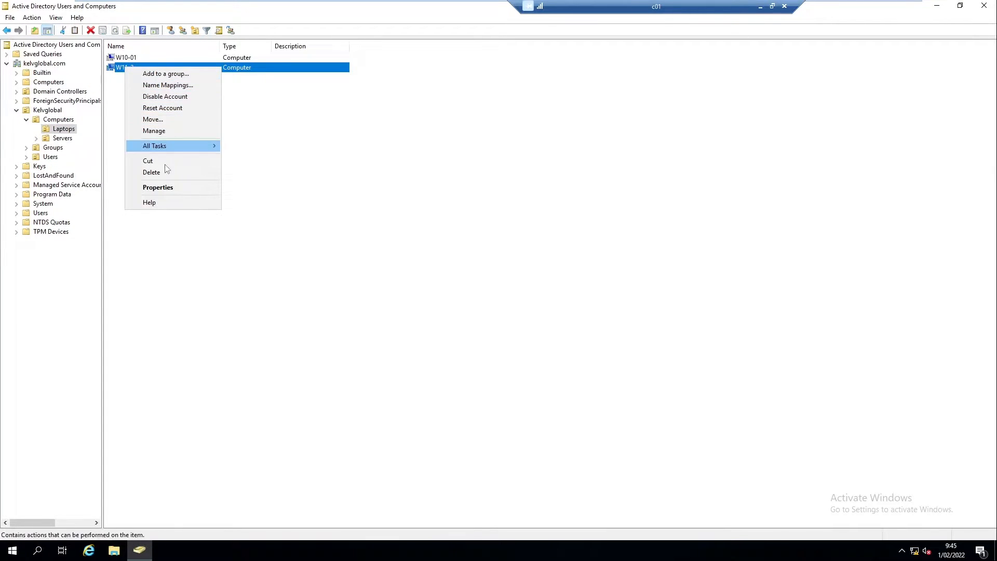
pyautogui.click(151, 171)
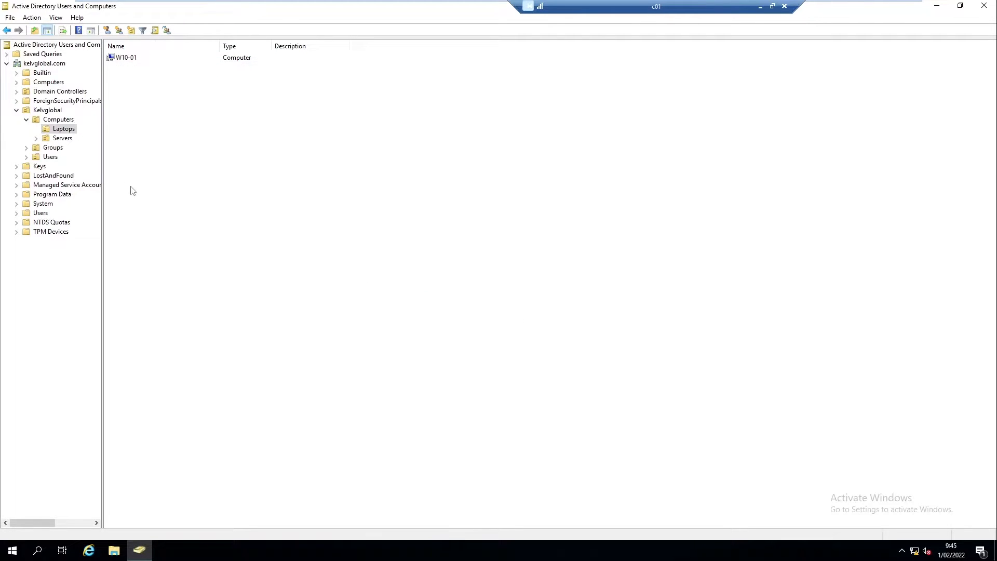
pyautogui.click(50, 157)
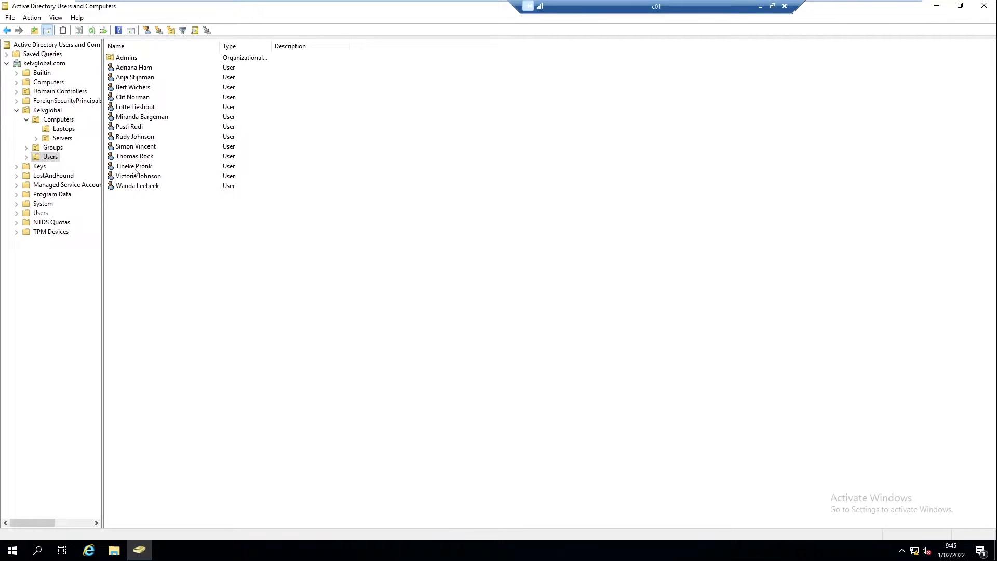
pyautogui.rightClick(138, 177)
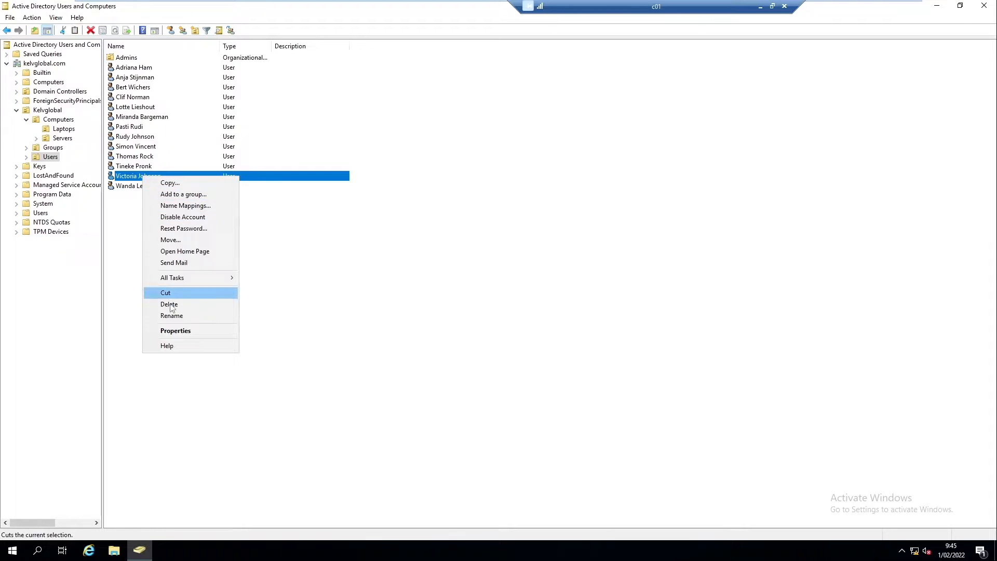
pyautogui.click(169, 304)
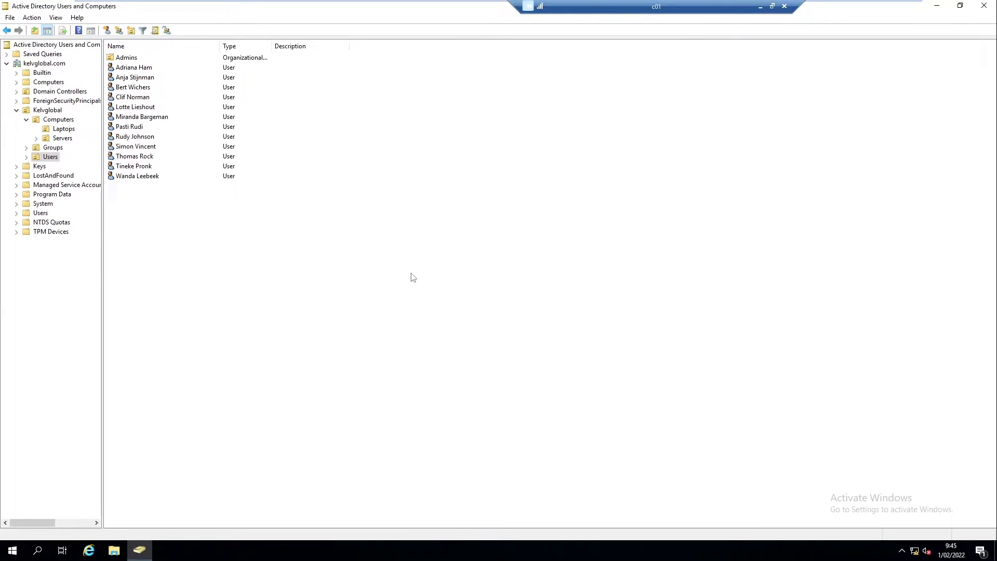
pyautogui.moveTo(404, 273)
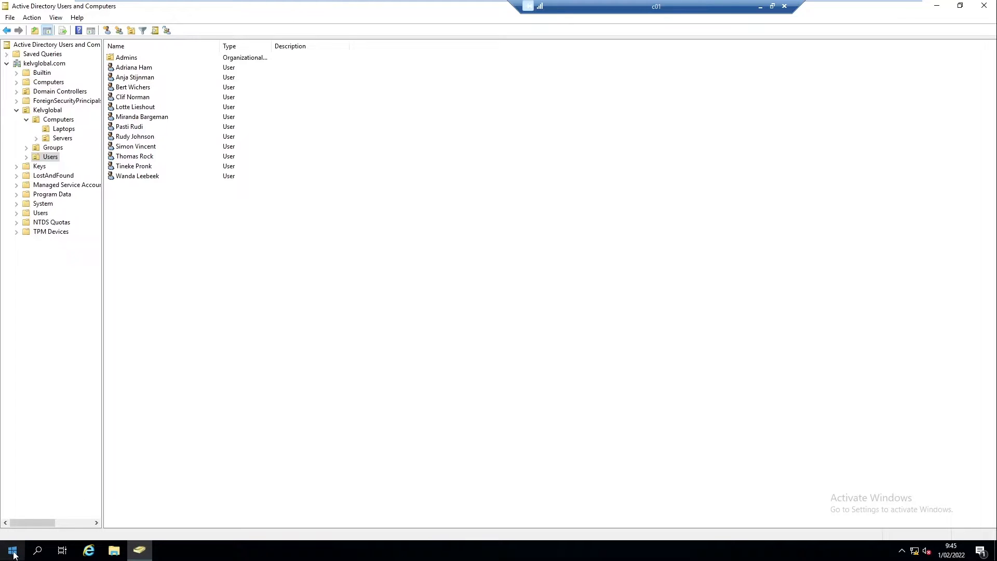
# Expand the Windows Administrative Tools folder in the Start menu.
pyautogui.click(12, 550)
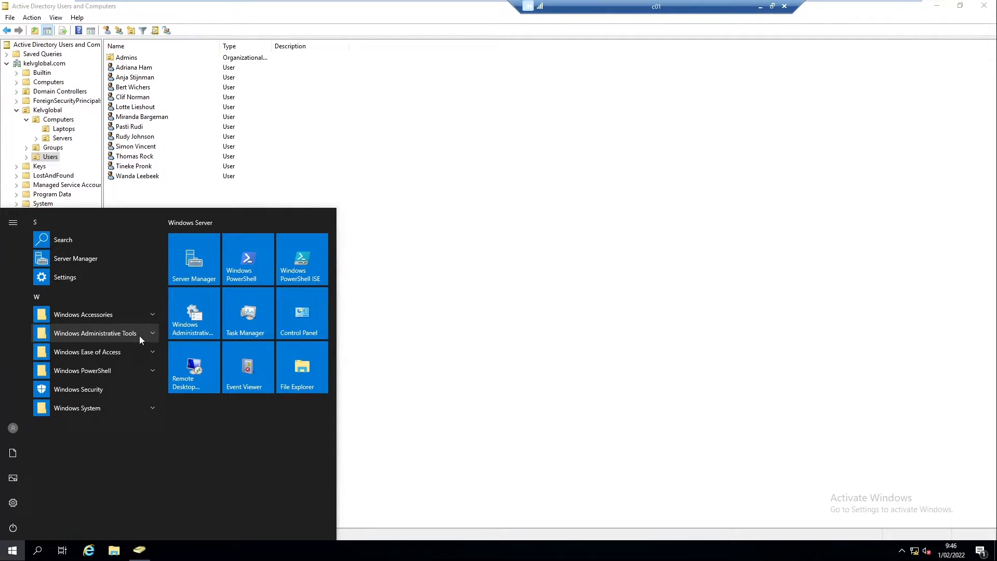
pyautogui.click(95, 332)
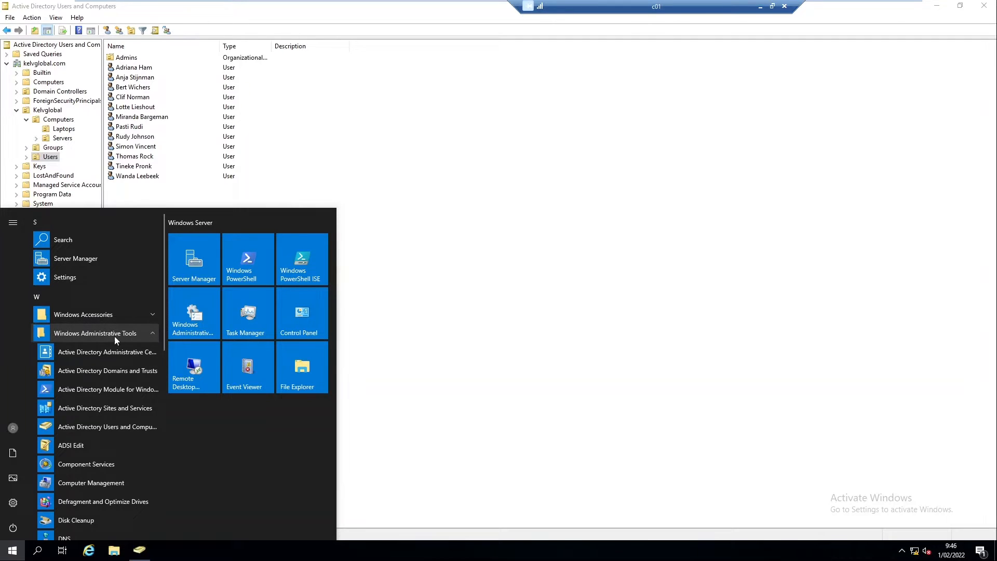
pyautogui.moveTo(107, 353)
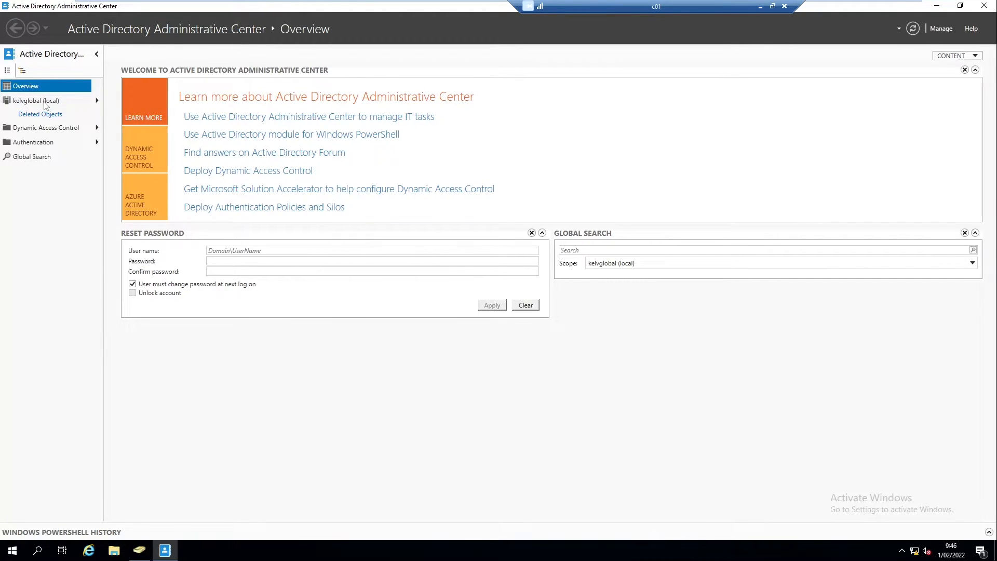
# Show the containers of the kelvglobal (local) domain in the navigation pane.
pyautogui.click(35, 100)
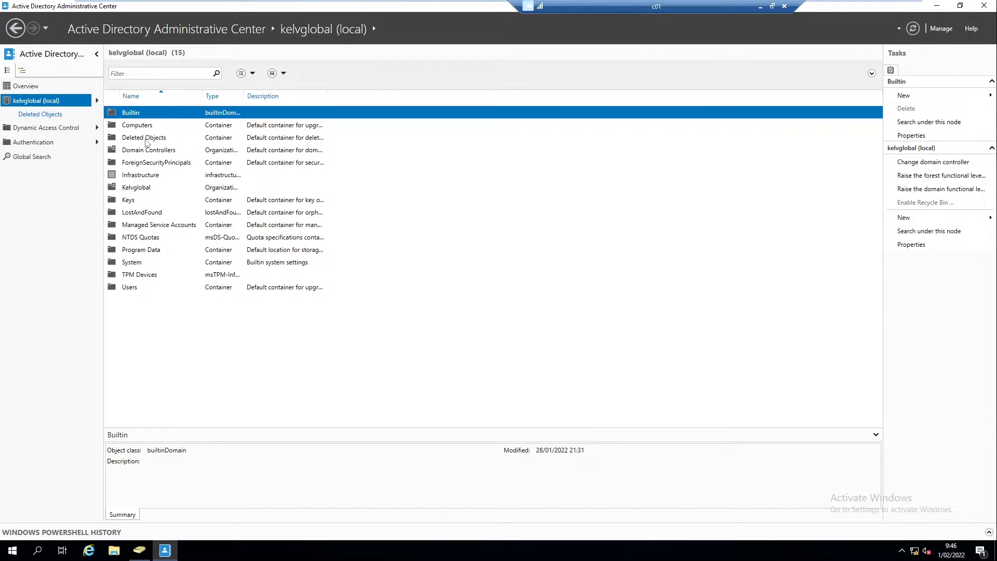
pyautogui.moveTo(721, 251)
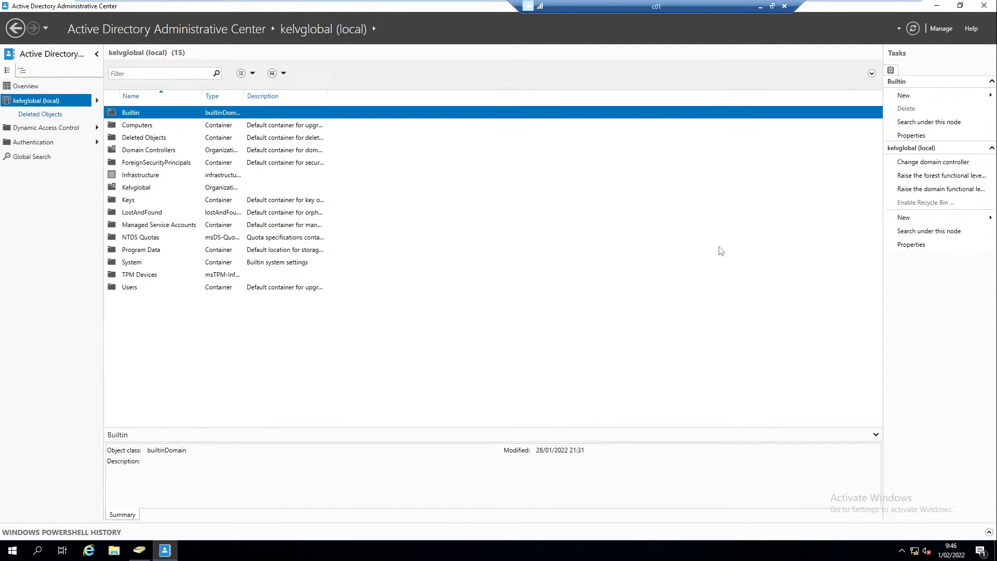
pyautogui.moveTo(912, 208)
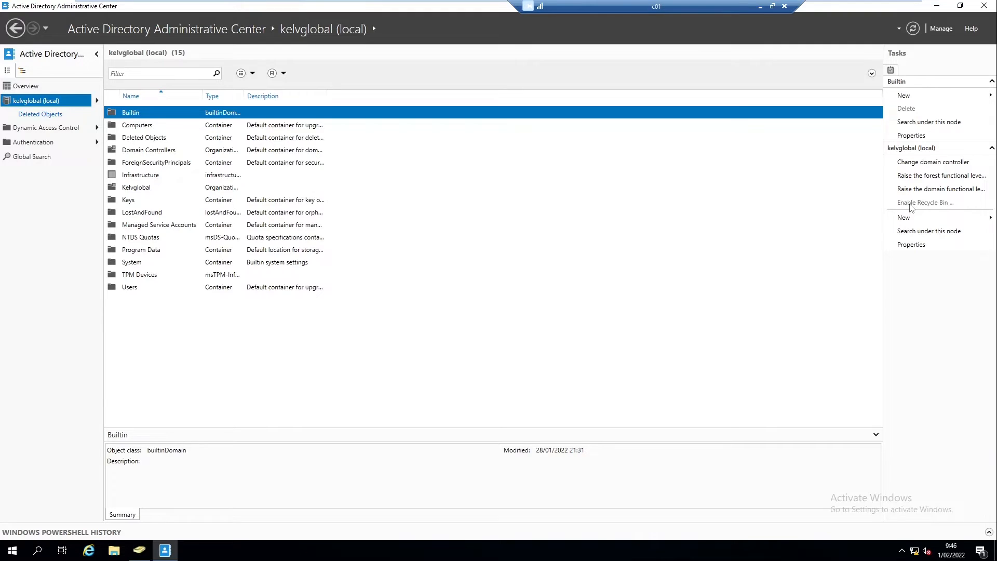
pyautogui.moveTo(910, 215)
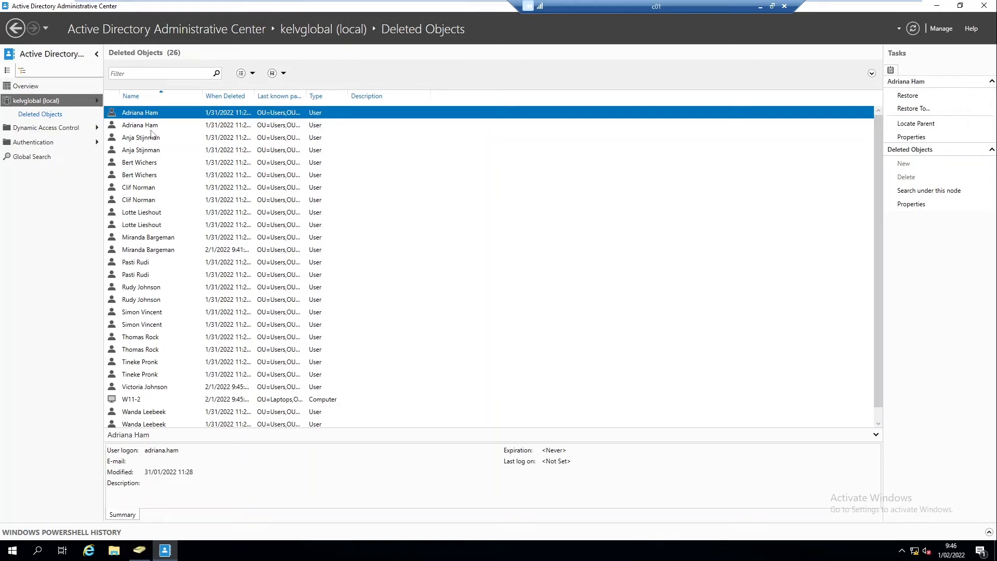
pyautogui.click(138, 187)
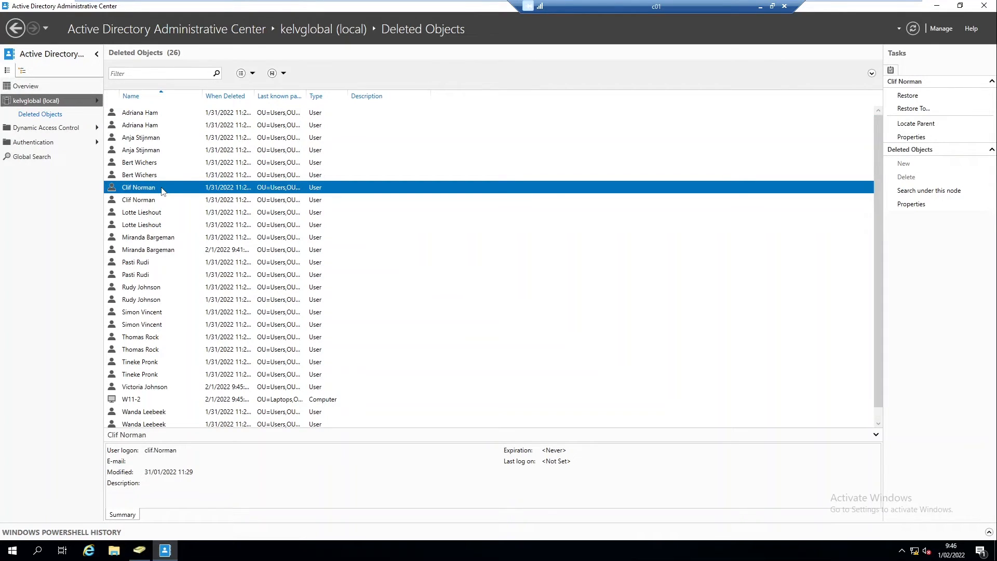
pyautogui.click(144, 386)
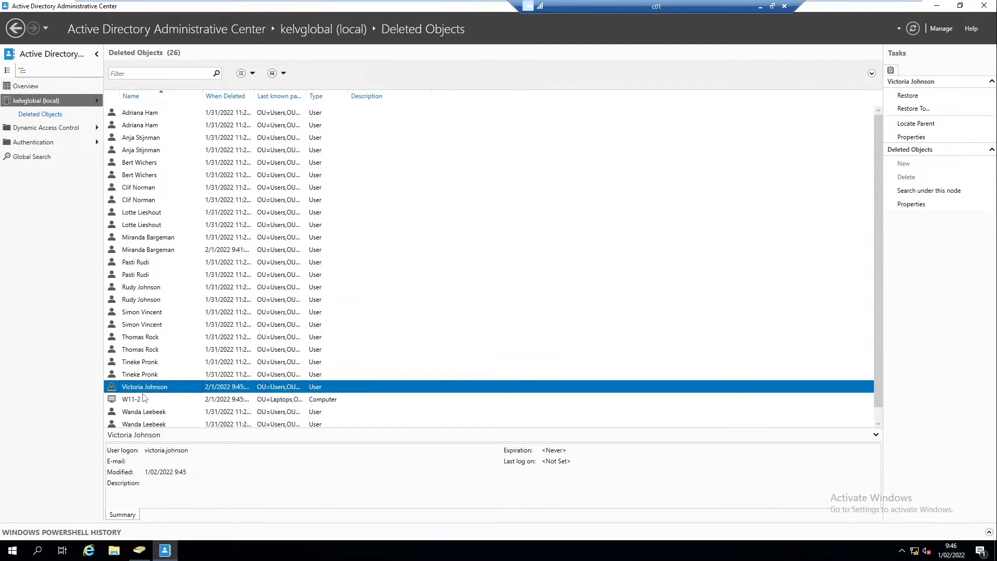
pyautogui.rightClick(144, 387)
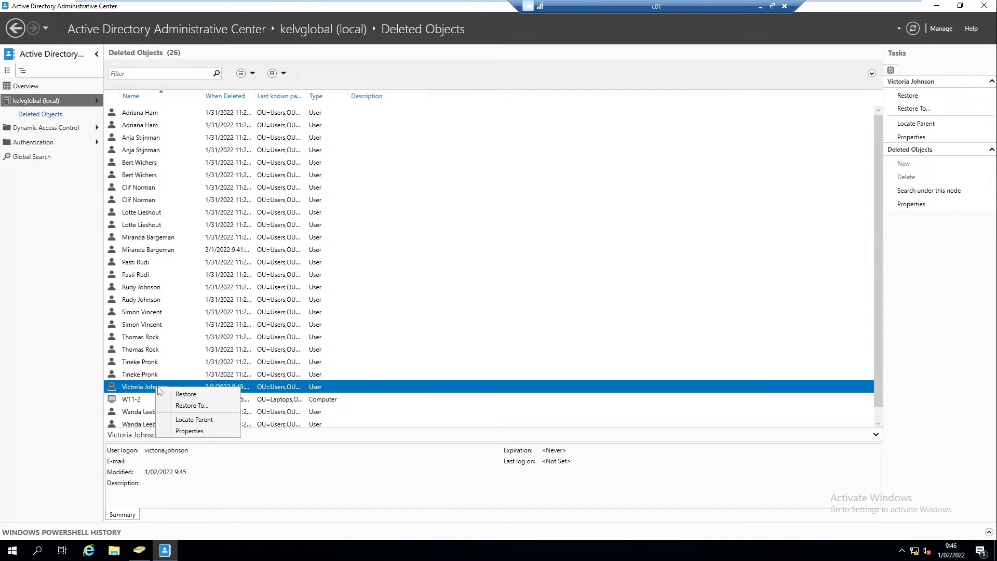
pyautogui.click(185, 393)
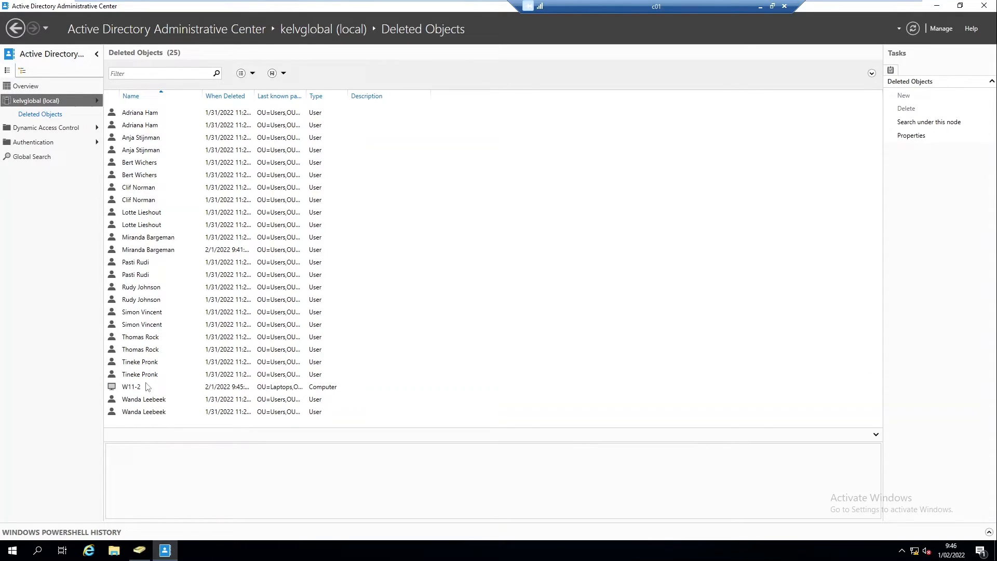
# Restore deleted computer W11-2 from Deleted Objects to its original OU.
pyautogui.click(131, 386)
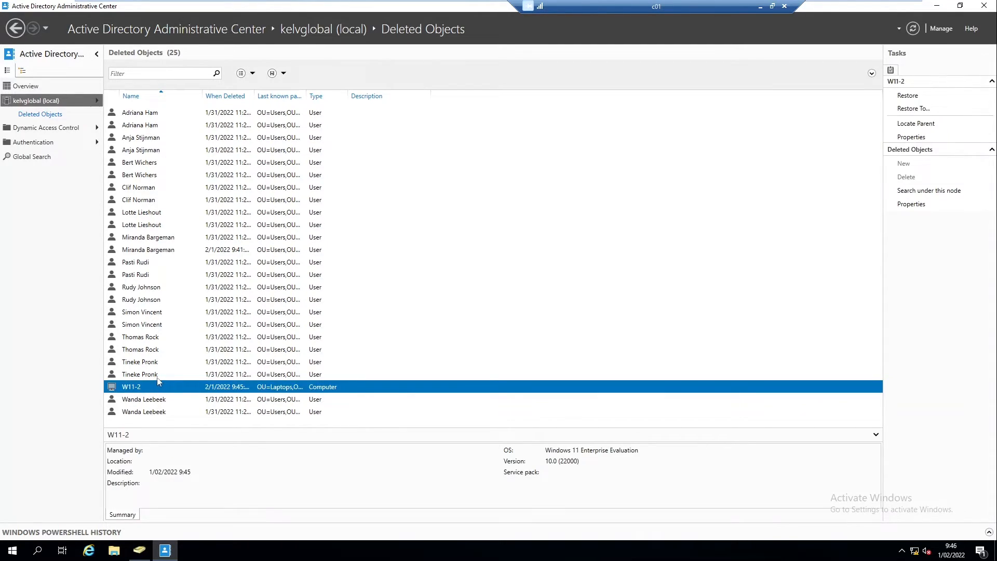
pyautogui.rightClick(159, 386)
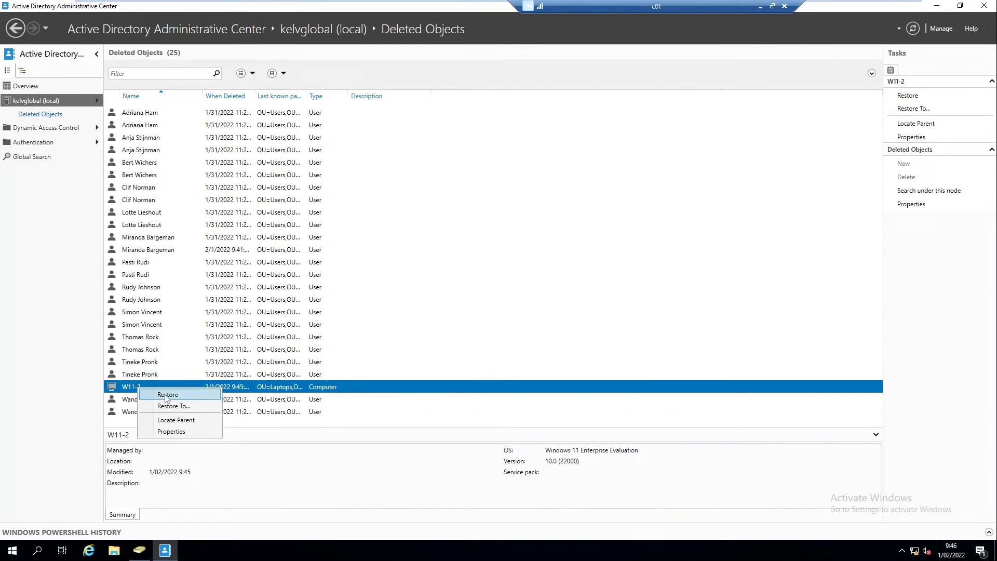
pyautogui.click(167, 395)
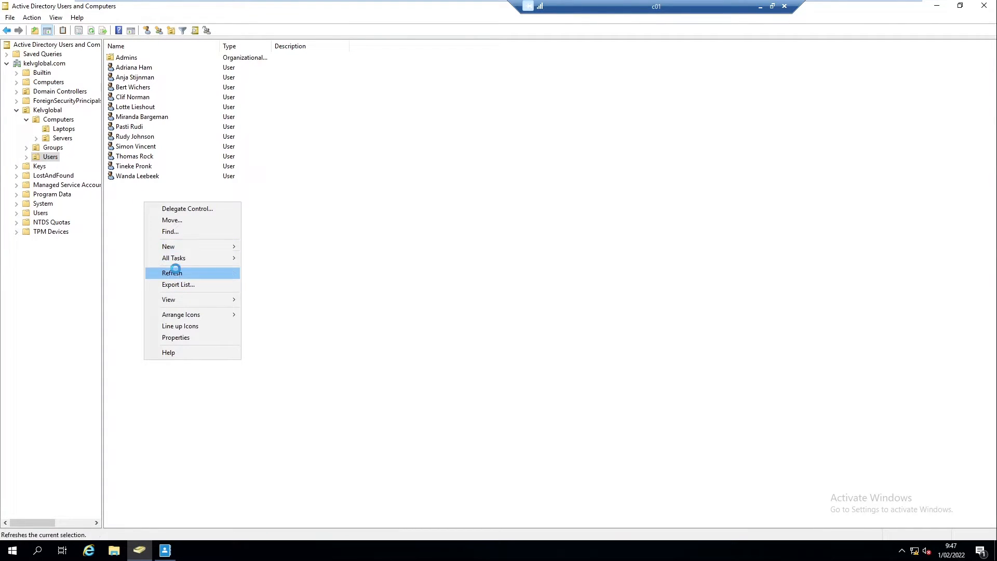
pyautogui.click(172, 272)
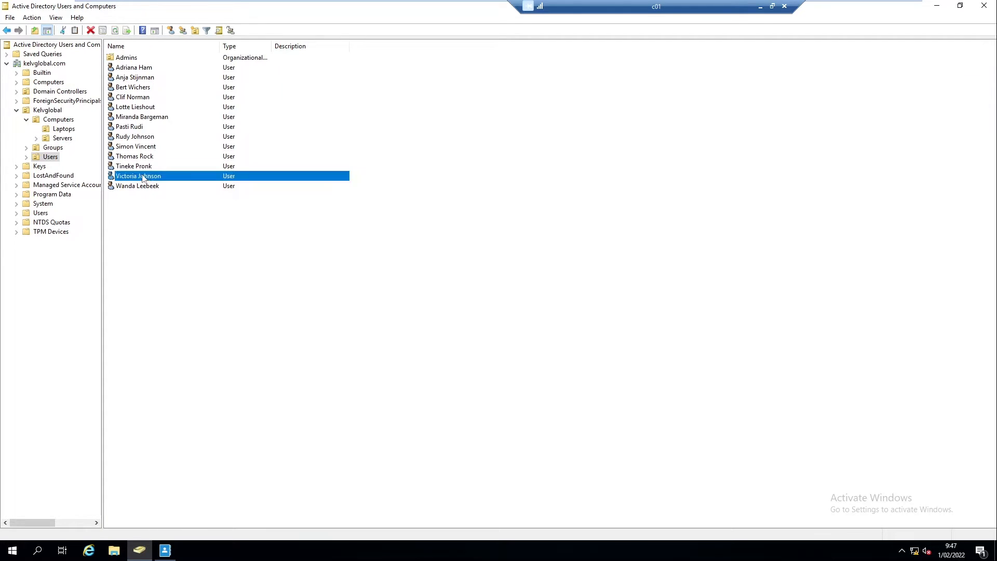
pyautogui.click(63, 129)
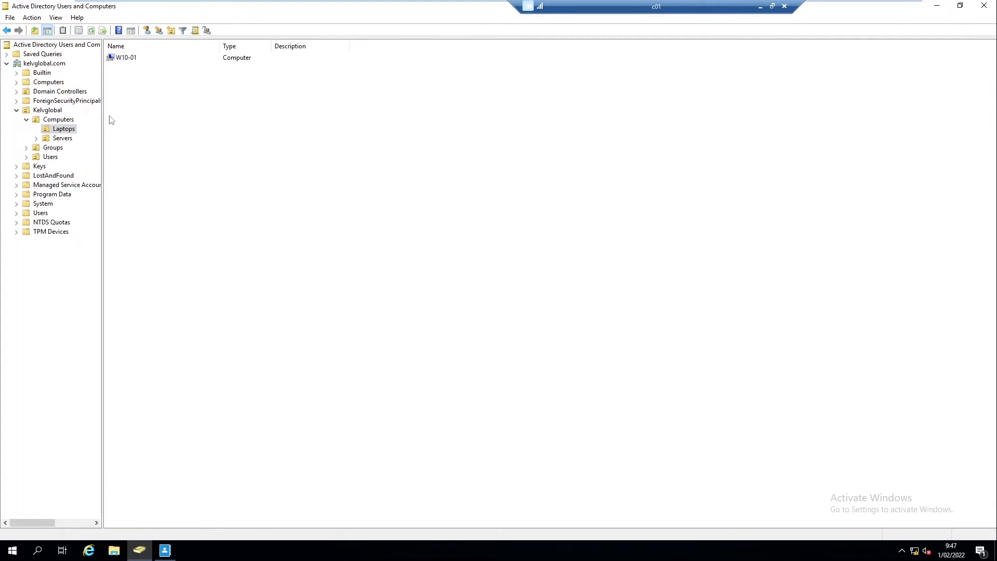
pyautogui.moveTo(92, 30)
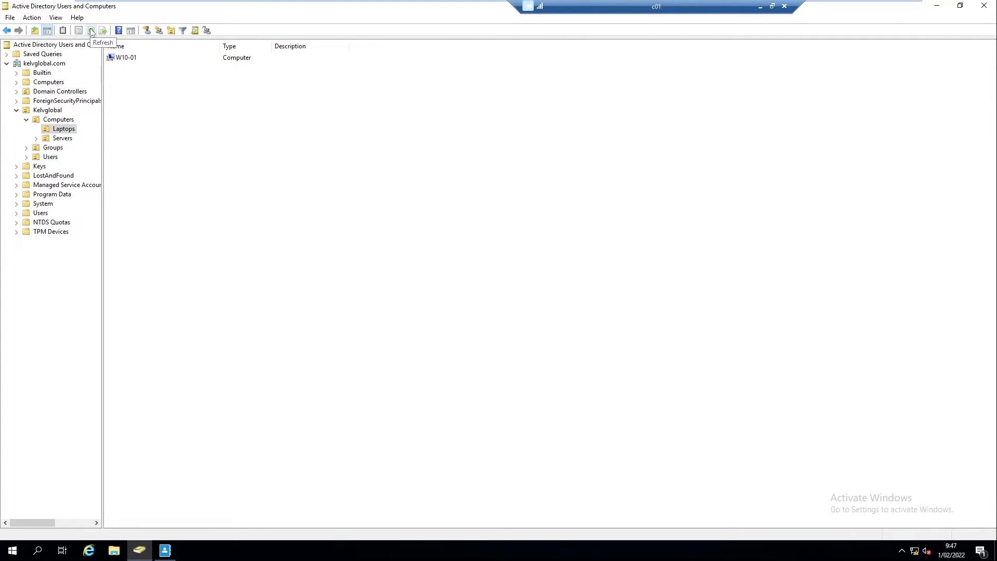
pyautogui.click(91, 30)
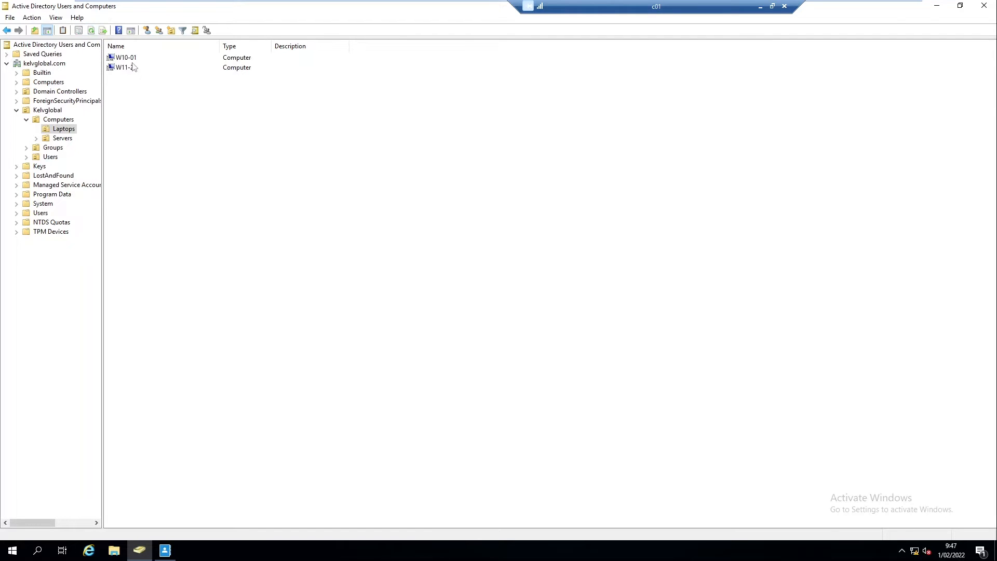
pyautogui.click(125, 67)
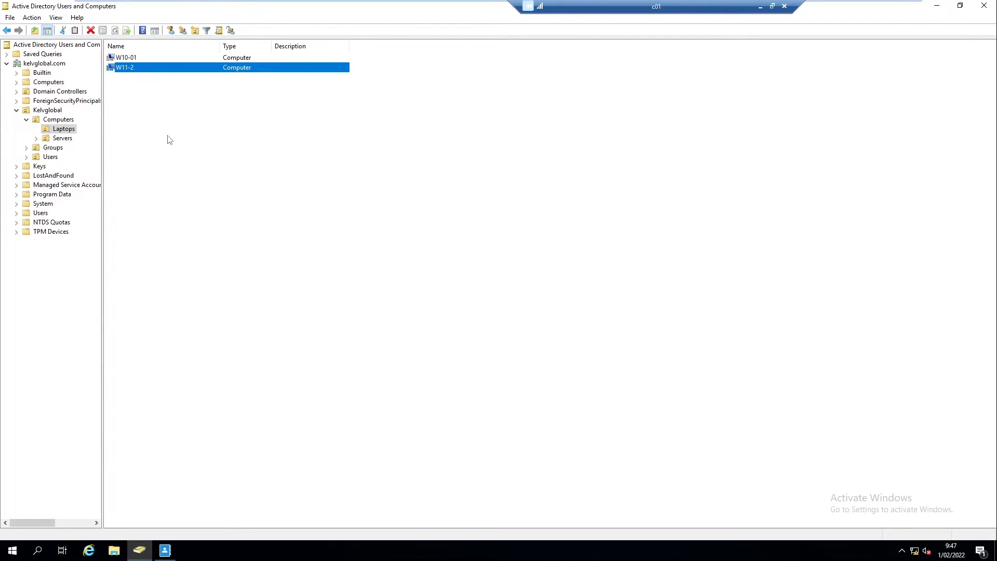
pyautogui.moveTo(169, 147)
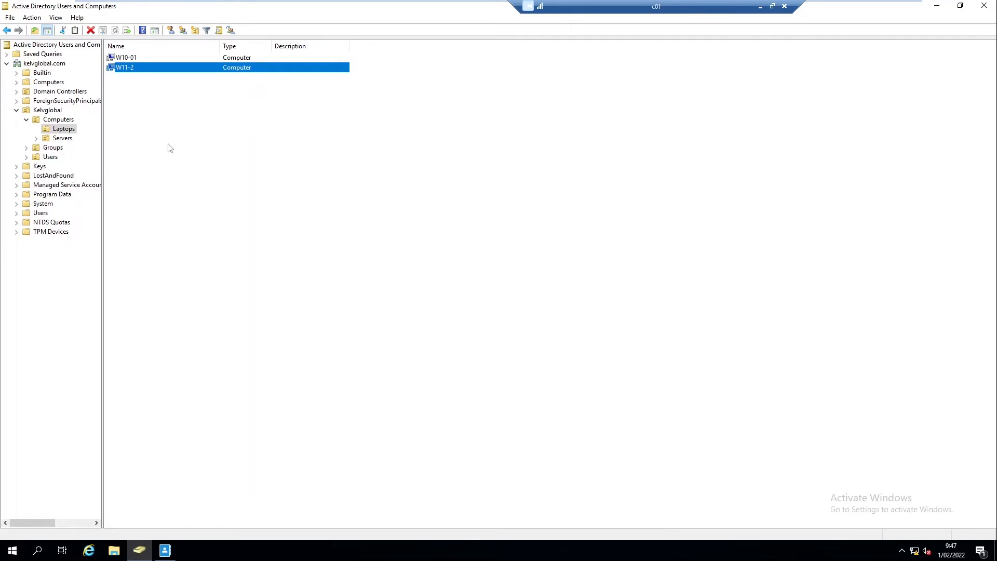